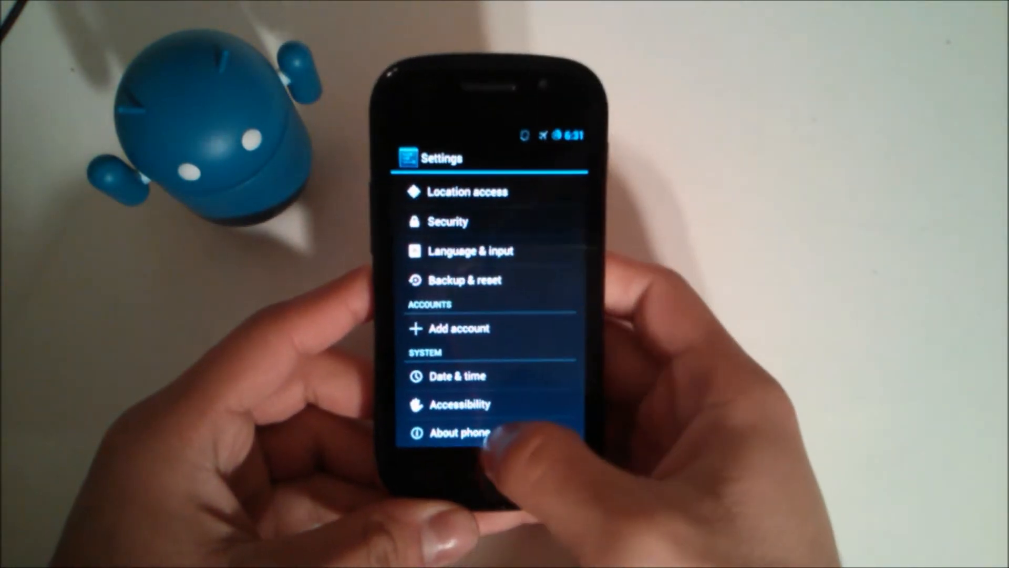
View the phone's model and version details, then show the quick settings tiles in the notification shade
{"action": "left_click", "coordinate": [463, 432]}
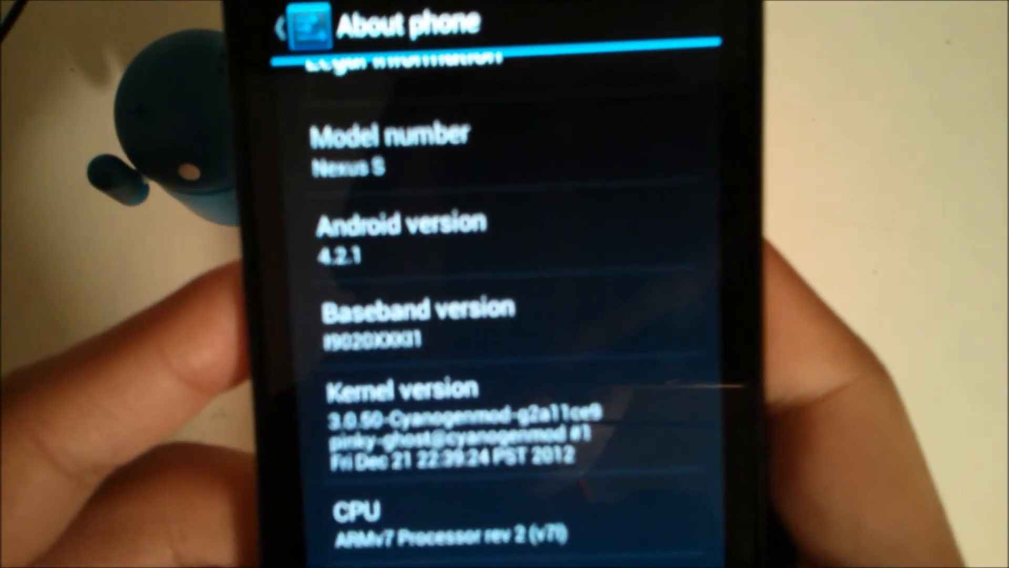
{"action": "scroll", "scroll_direction": "down", "scroll_amount": 3}
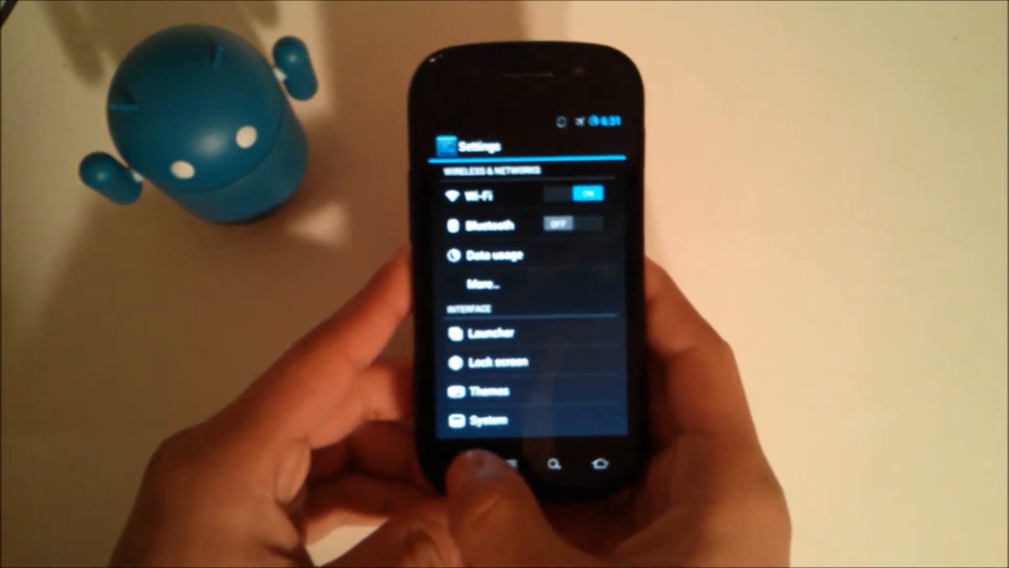
{"action": "left_click", "coordinate": [592, 462]}
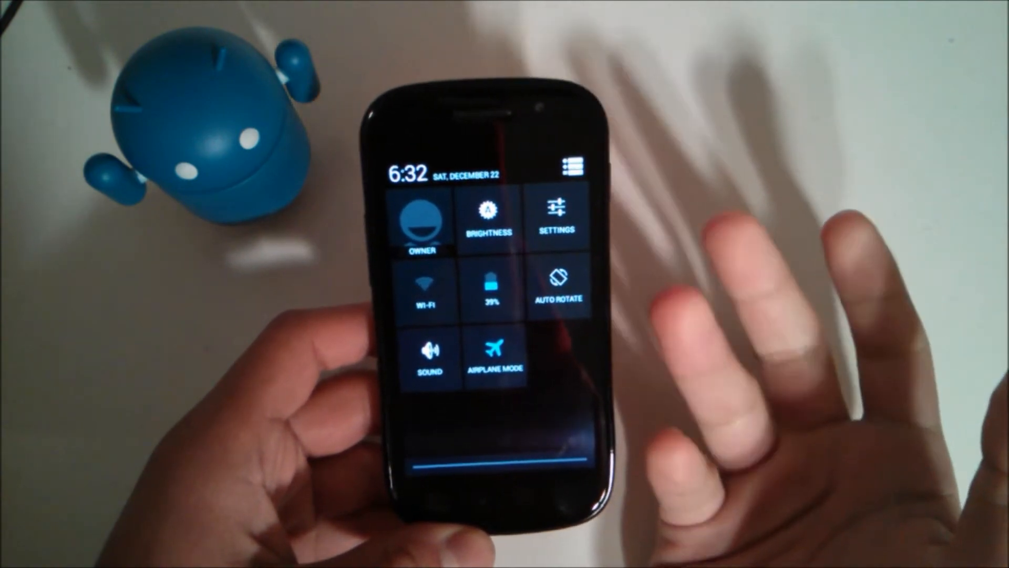
{"action": "left_click", "coordinate": [426, 286]}
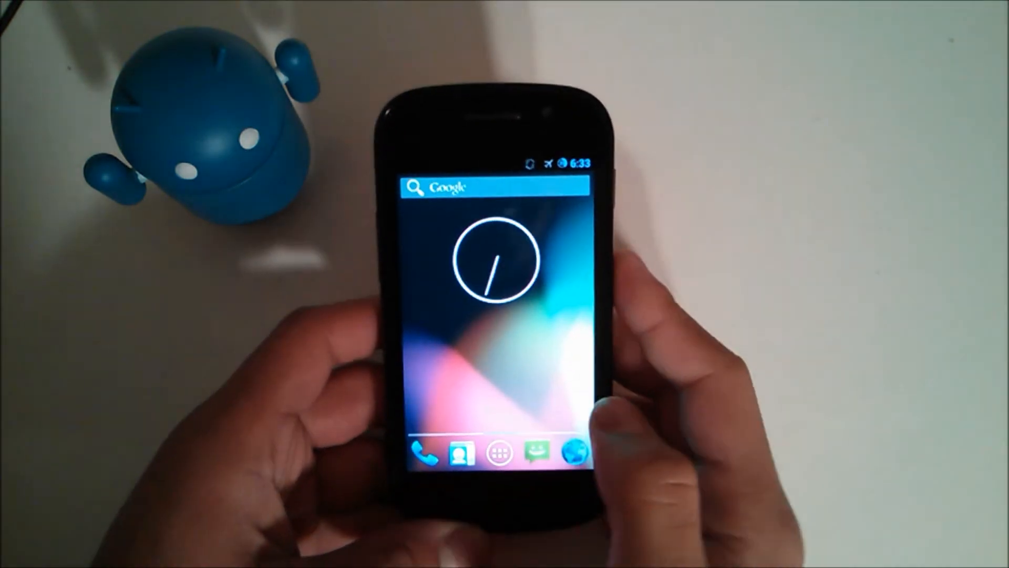
Launch the Settings app from the home screen
{"action": "left_click", "coordinate": [508, 452]}
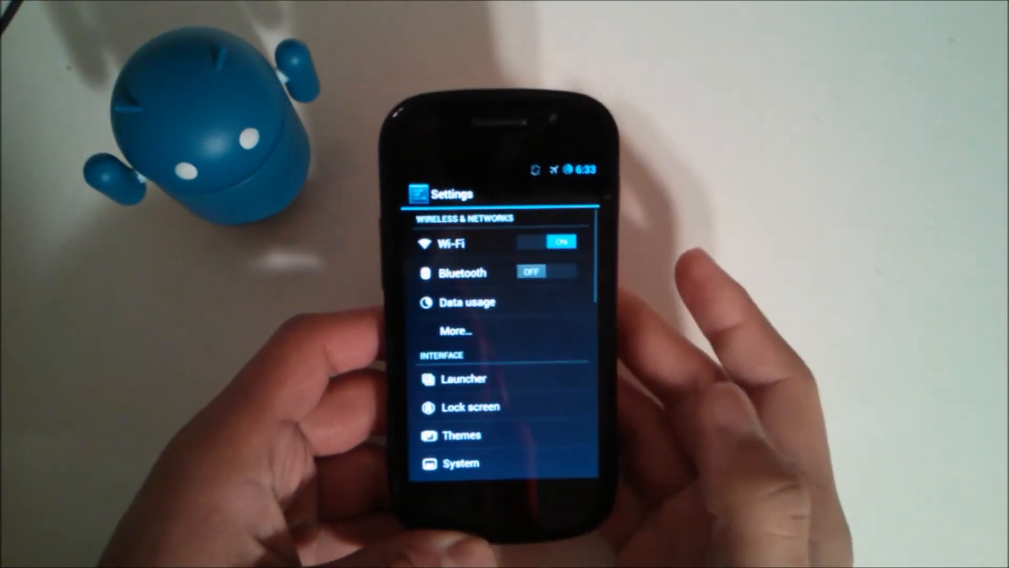
{"action": "scroll", "scroll_direction": "down", "scroll_amount": 3}
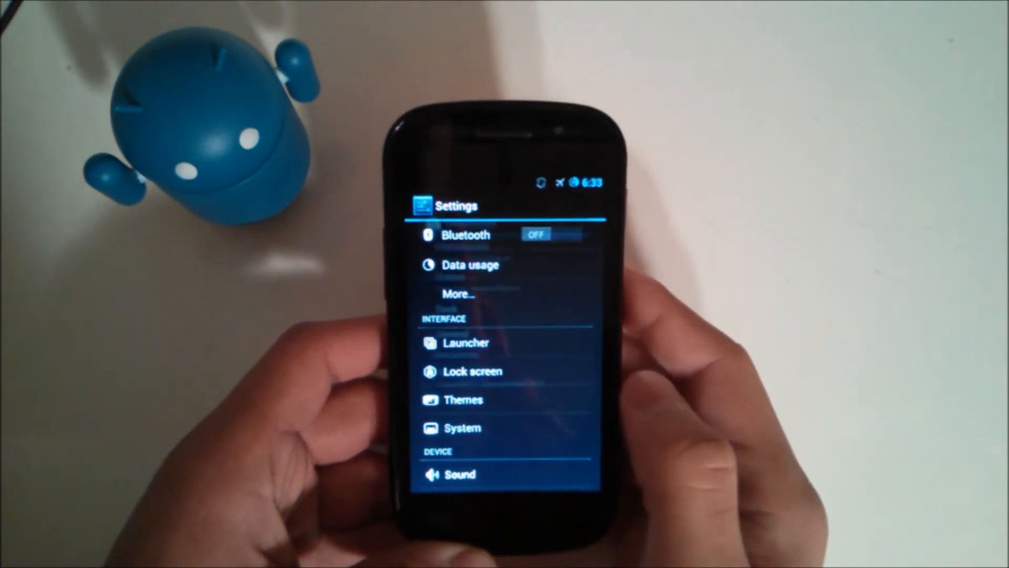
{"action": "left_click", "coordinate": [466, 341]}
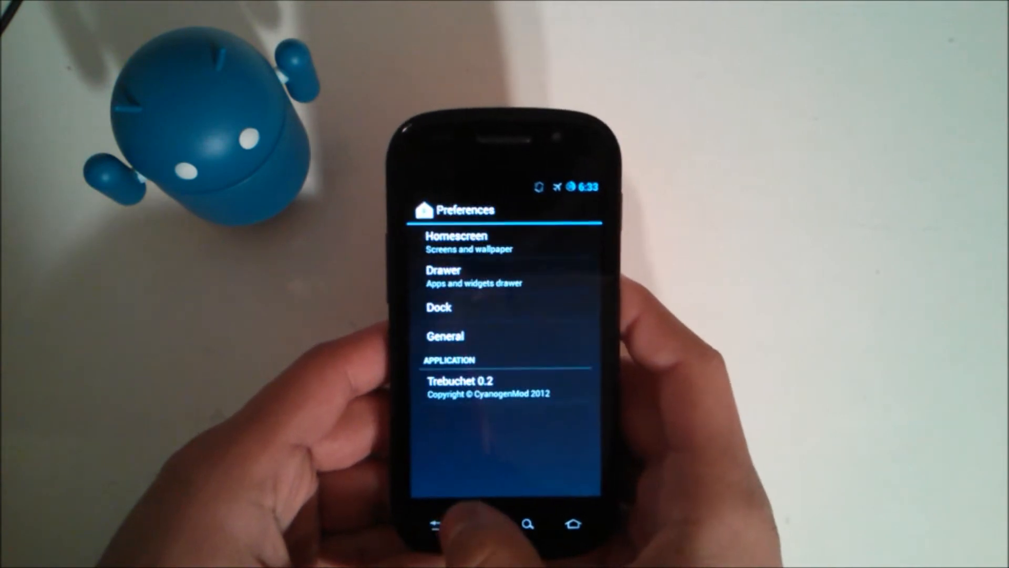
{"action": "left_click", "coordinate": [445, 335]}
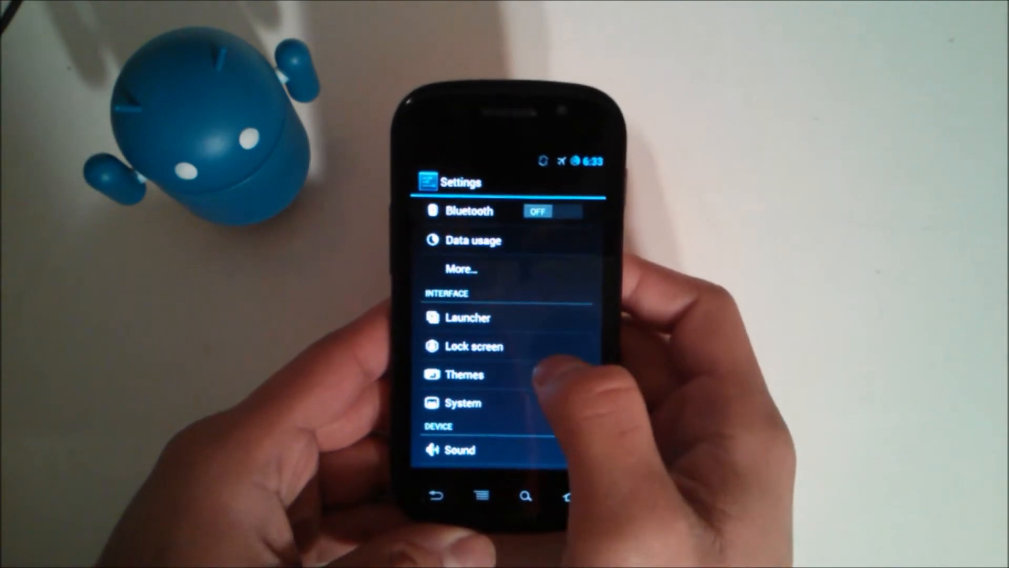
{"action": "left_click", "coordinate": [474, 346]}
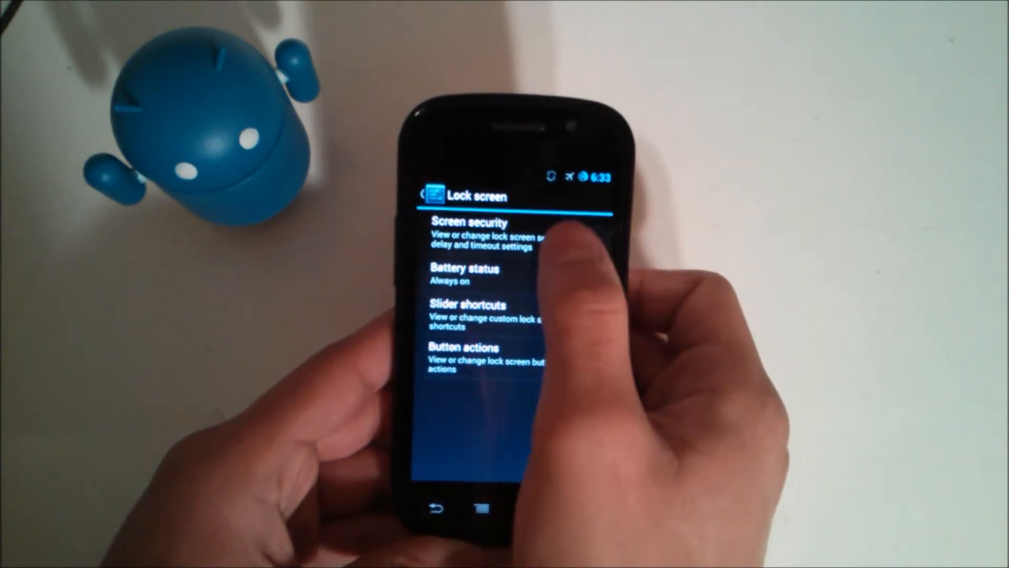
{"action": "left_click", "coordinate": [471, 231]}
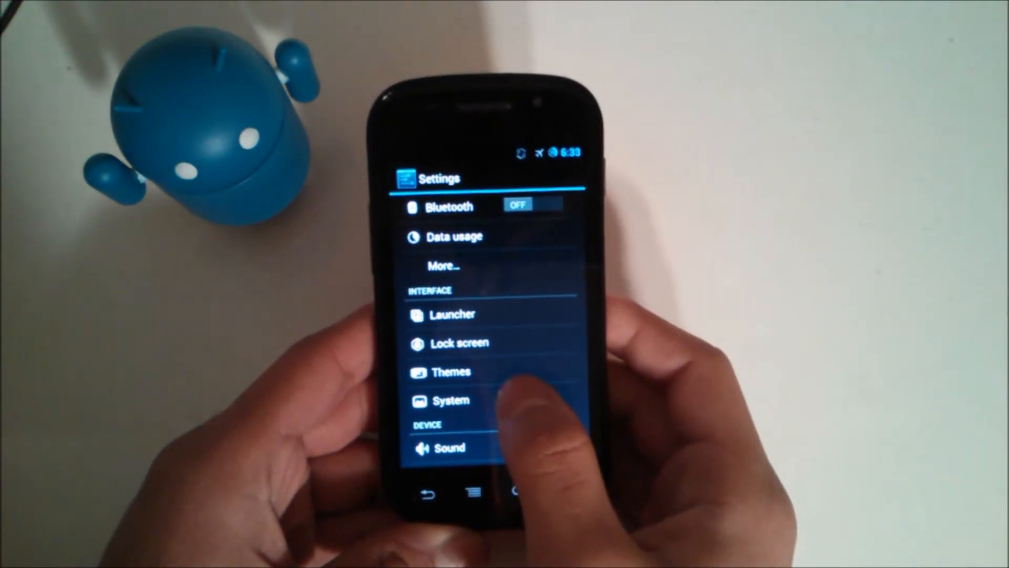
{"action": "left_click", "coordinate": [453, 399]}
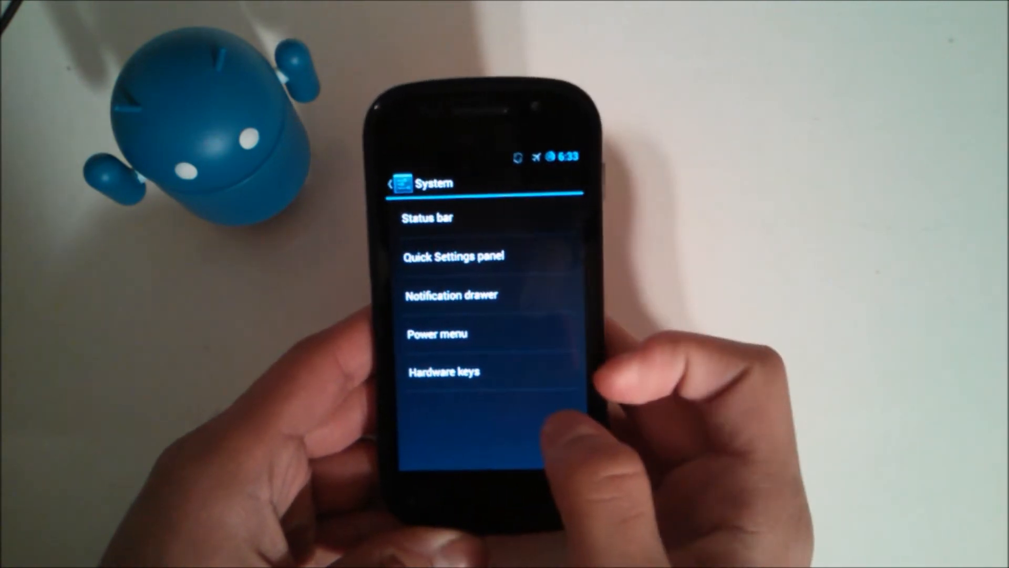
{"action": "left_click", "coordinate": [453, 256]}
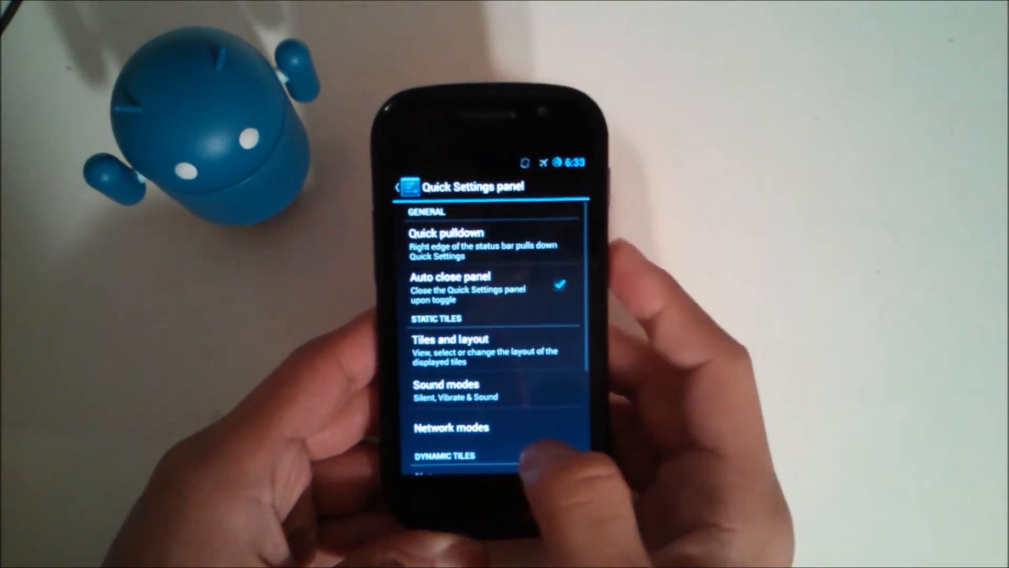
{"action": "left_click", "coordinate": [559, 285]}
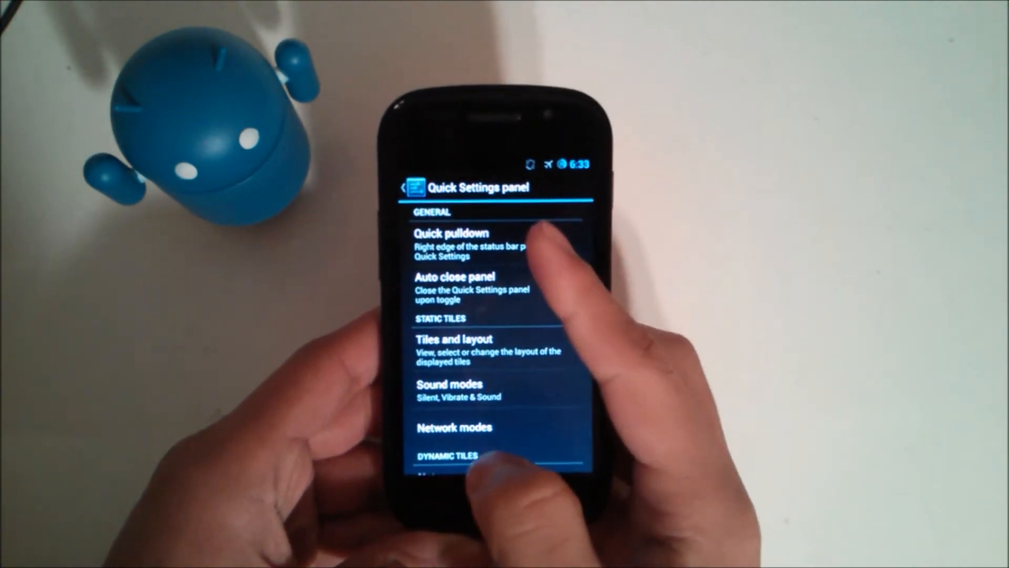
{"action": "left_click", "coordinate": [454, 242]}
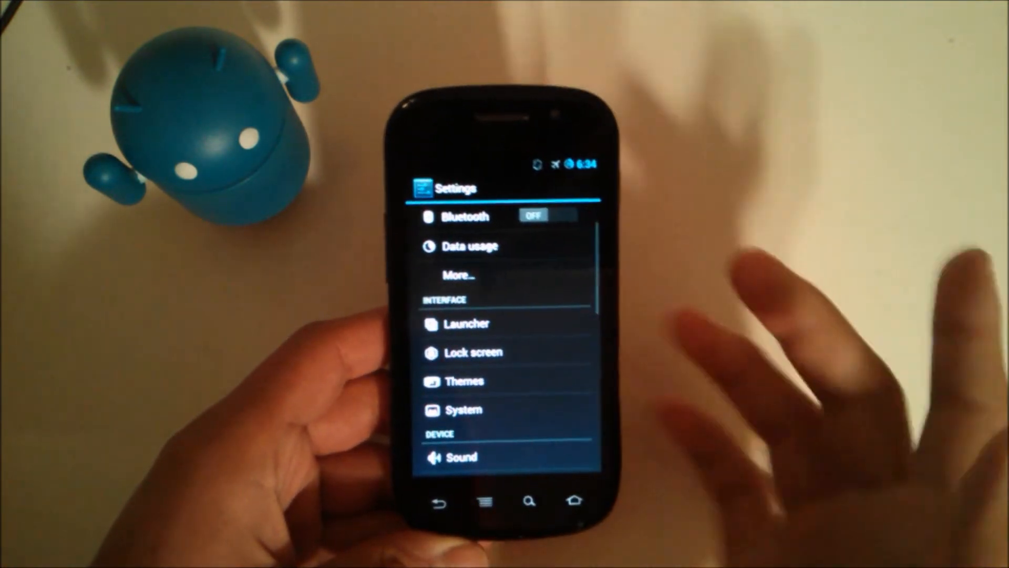
Apply a colour hack preset such as Natural from the display tuning options
{"action": "scroll", "scroll_direction": "down", "scroll_amount": 3}
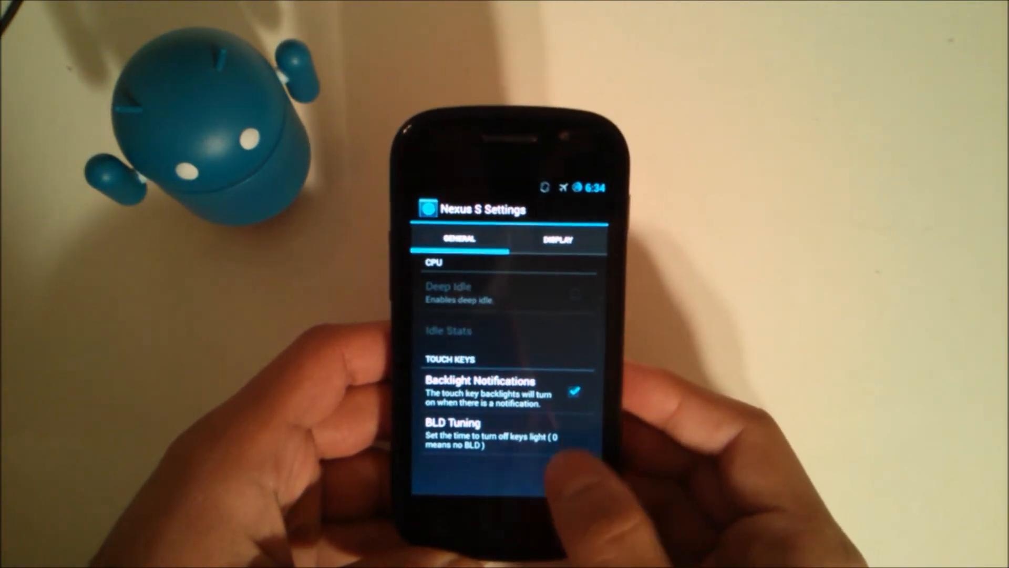
{"action": "left_click", "coordinate": [450, 431]}
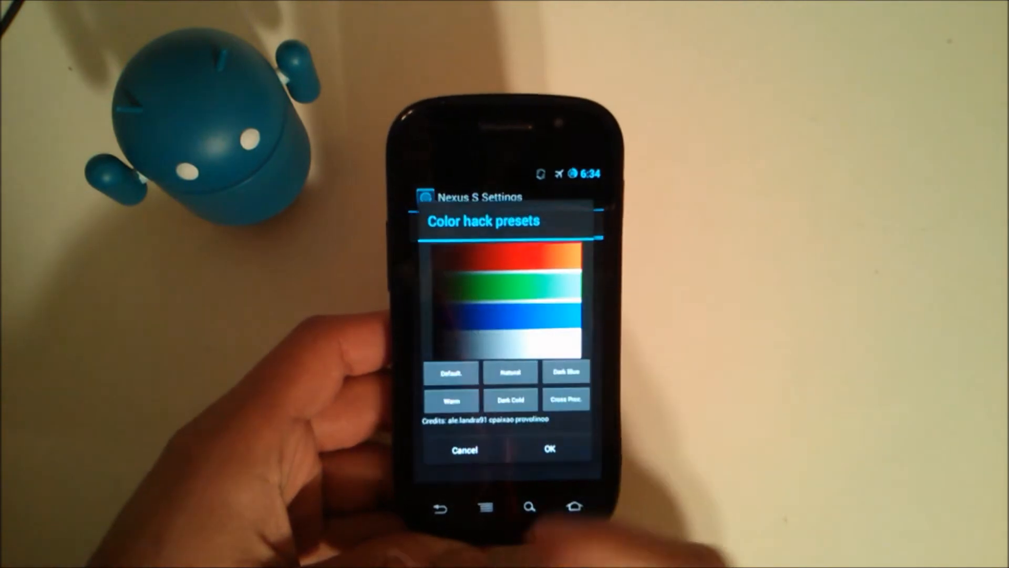
{"action": "left_click", "coordinate": [449, 370]}
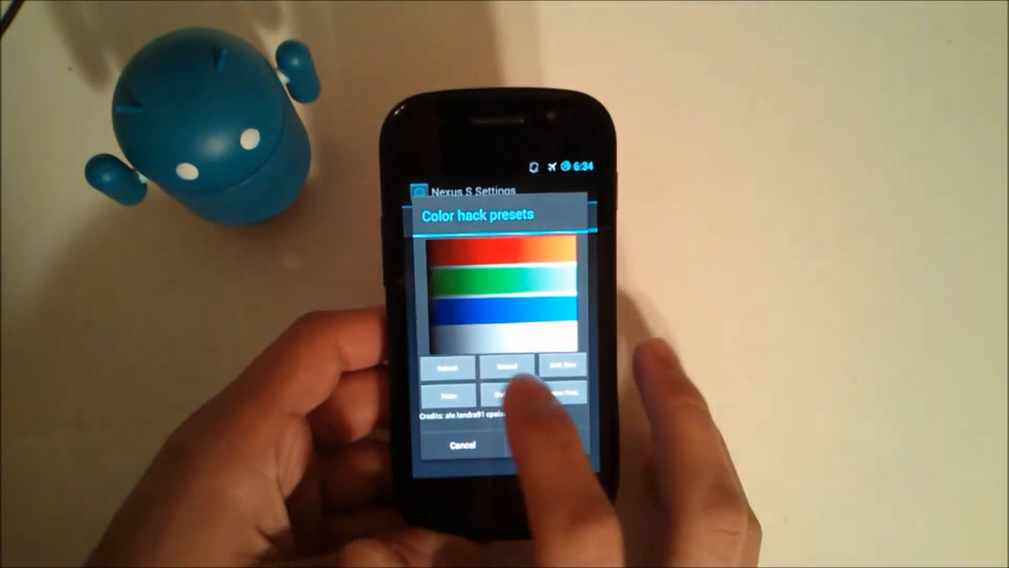
{"action": "left_click", "coordinate": [461, 444]}
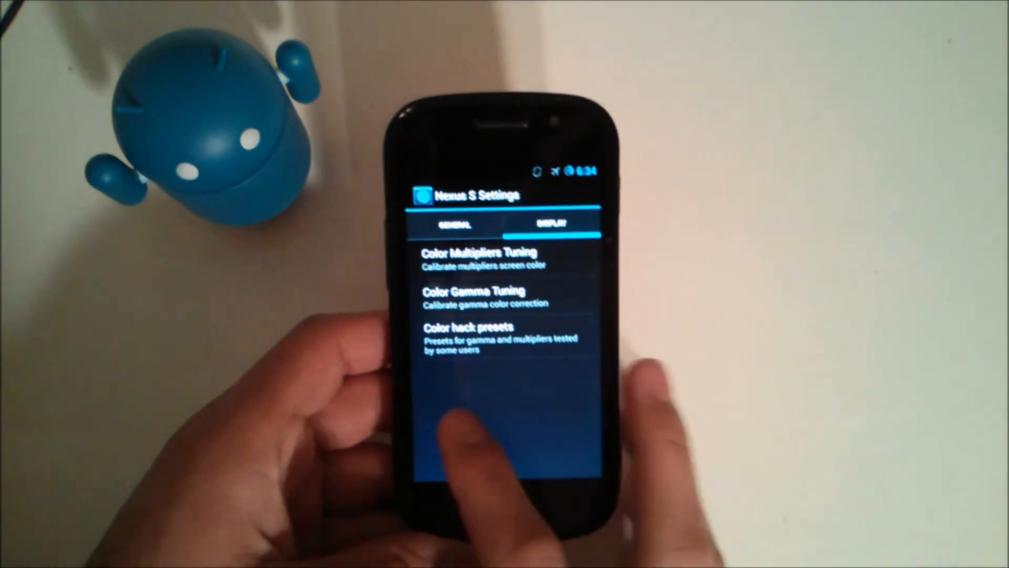
Unlock developer options by tapping the build number in About phone
{"action": "left_click", "coordinate": [454, 223]}
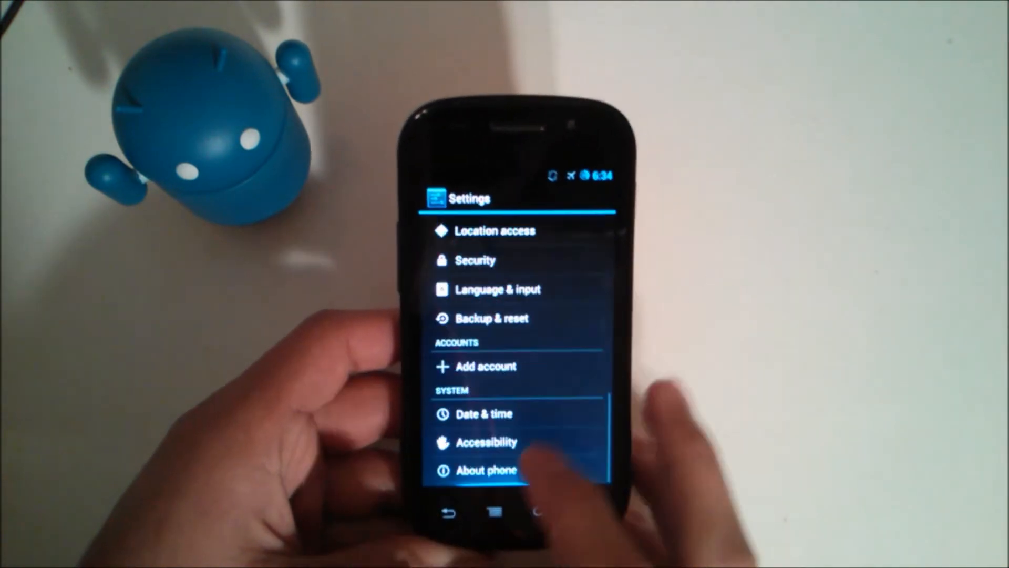
{"action": "left_click", "coordinate": [485, 471]}
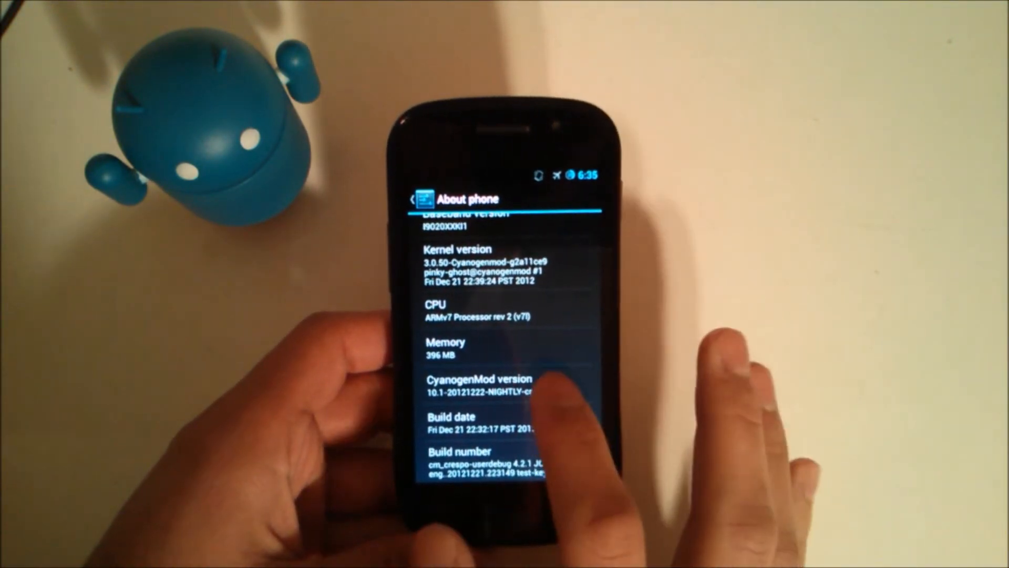
{"action": "left_click", "coordinate": [503, 454]}
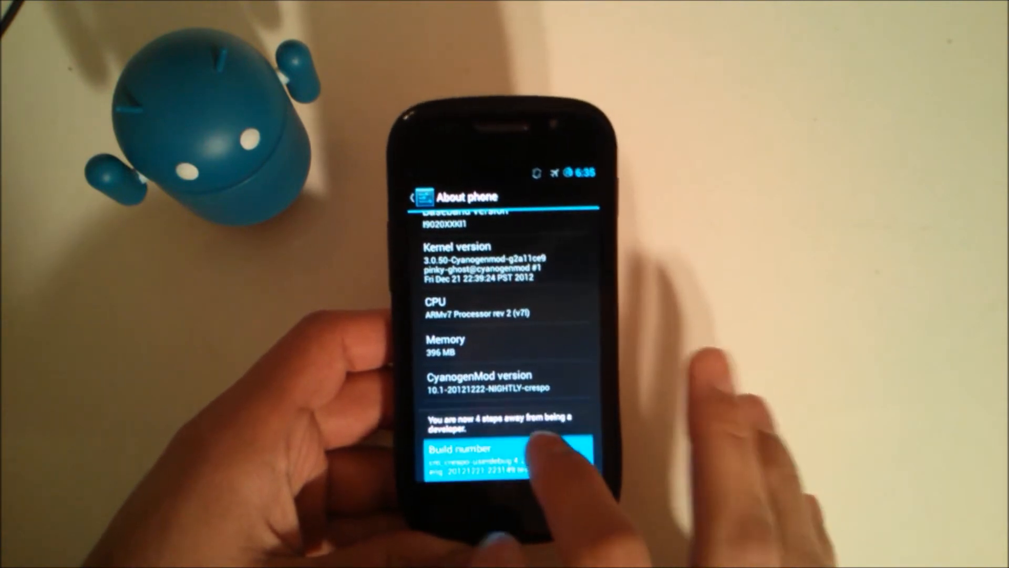
{"action": "left_click", "coordinate": [506, 458]}
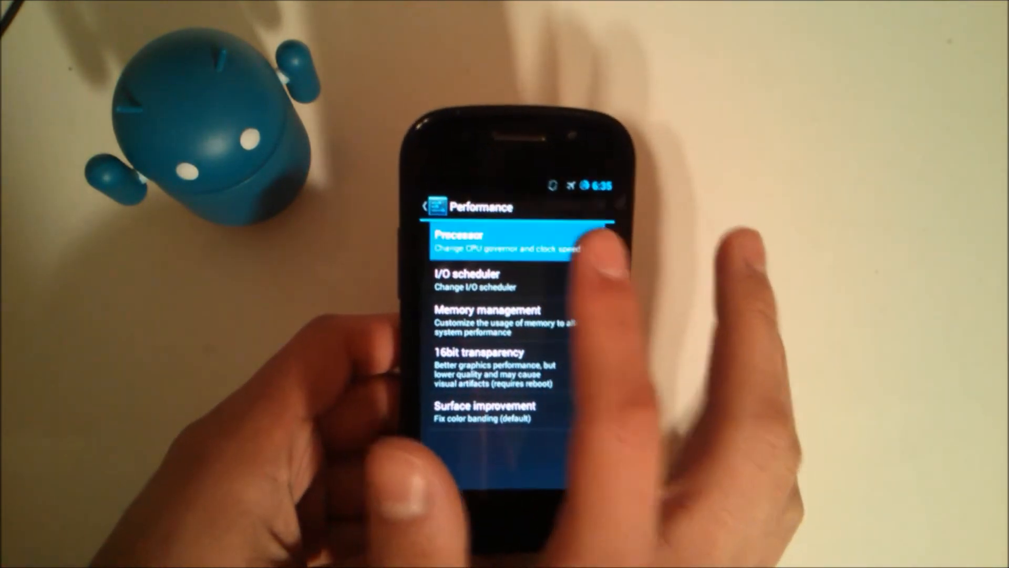
Lock the phone and reach the lock screen's add-widget page
{"action": "left_click", "coordinate": [505, 241]}
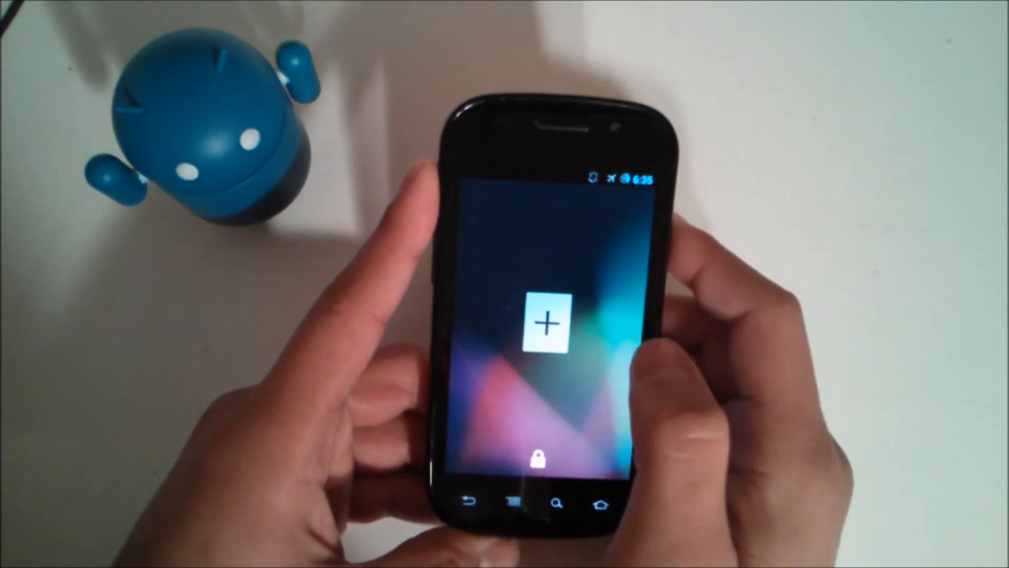
Launch the camera from the lock screen and show its panorama, video and photo modes
{"action": "left_click", "coordinate": [544, 322]}
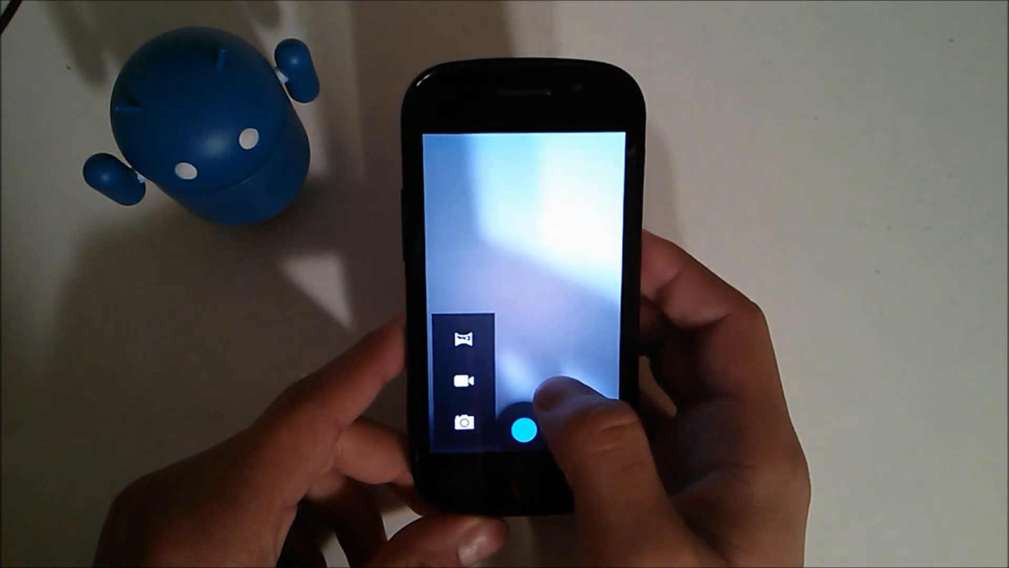
Record a short clip in the camera's video mode
{"action": "left_click", "coordinate": [467, 380]}
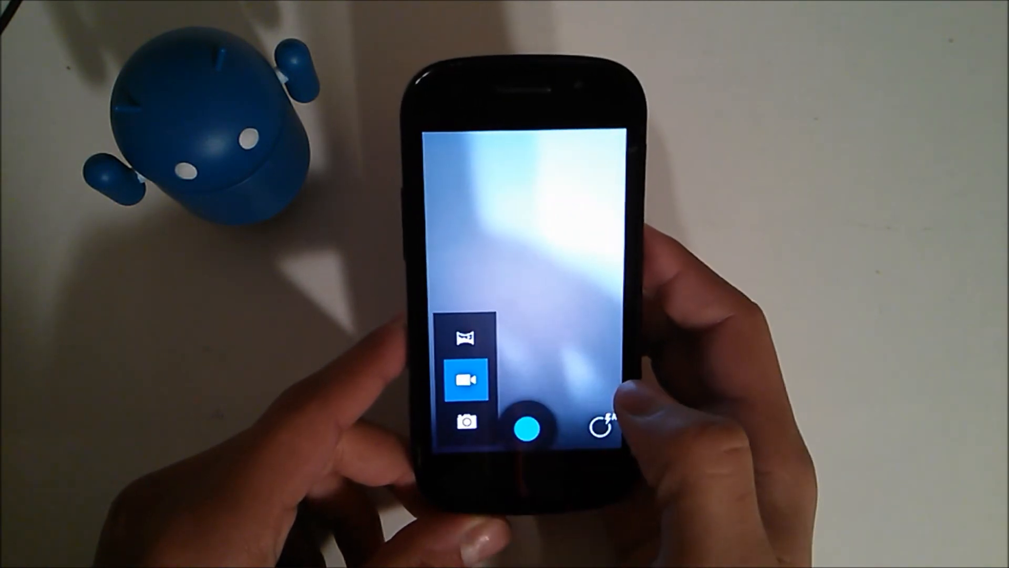
{"action": "left_click", "coordinate": [526, 427]}
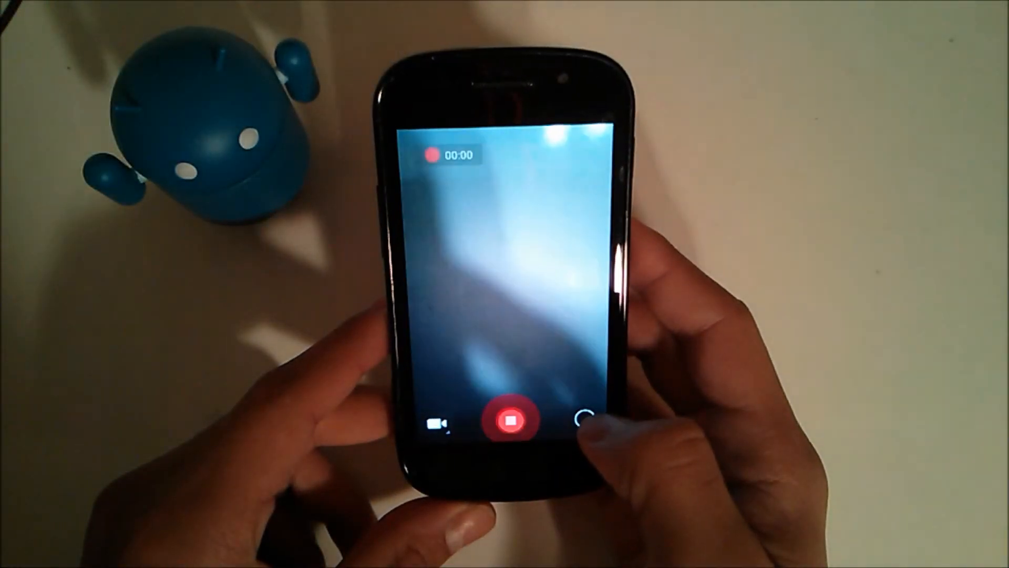
{"action": "left_click", "coordinate": [512, 420]}
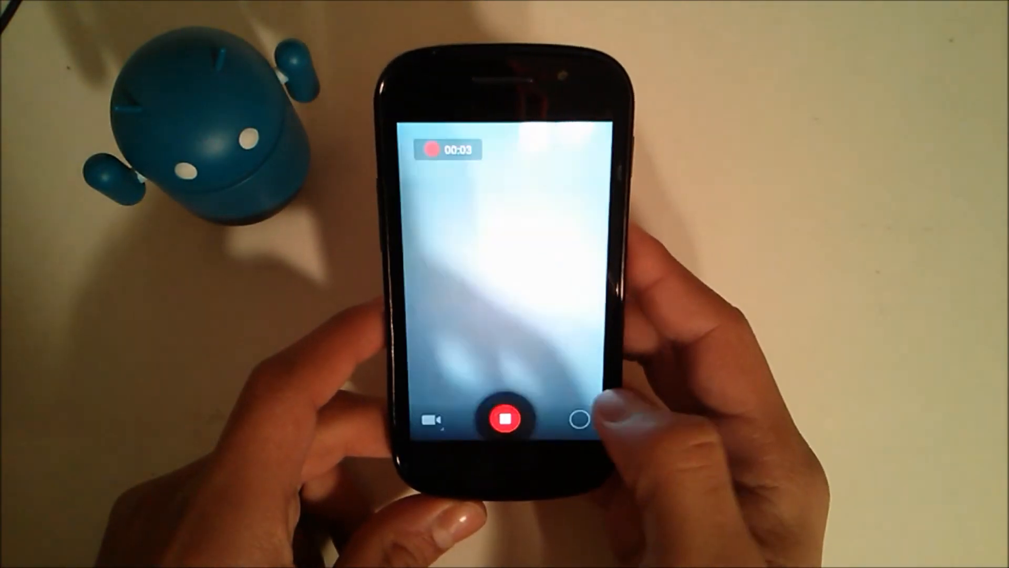
{"action": "left_click", "coordinate": [506, 419]}
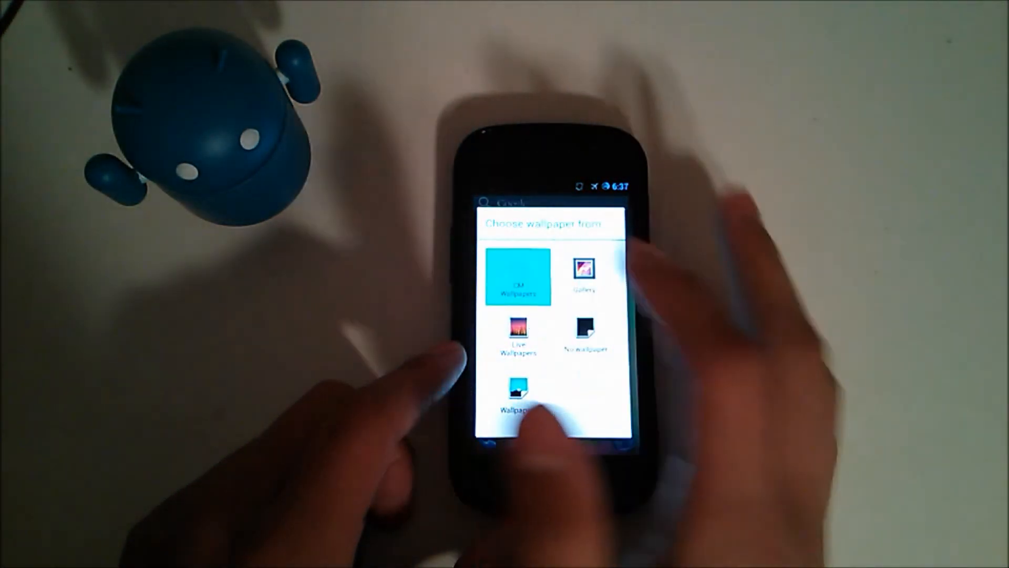
Browse the CM Wallpapers collection and return home without applying one
{"action": "left_click", "coordinate": [517, 286]}
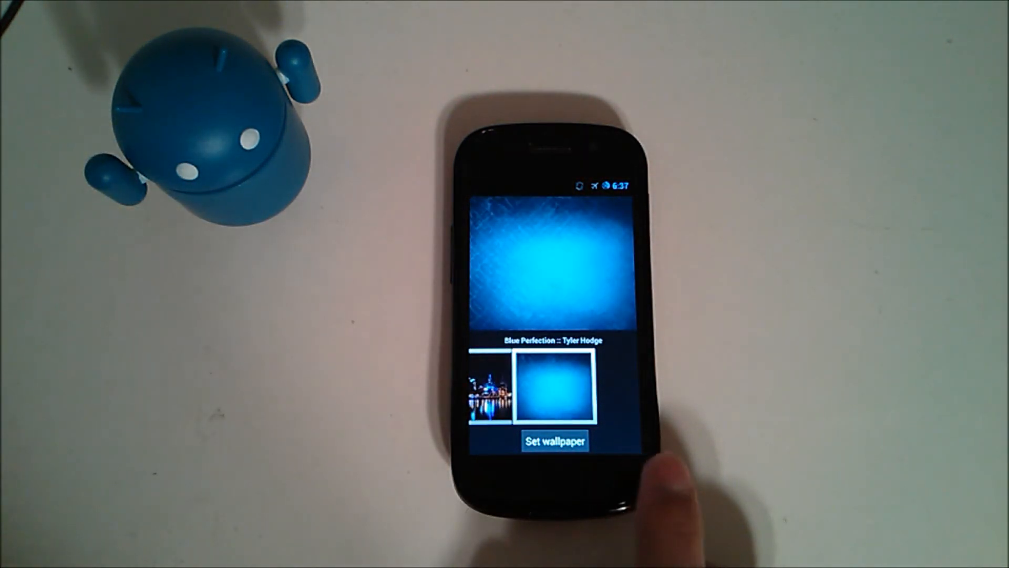
{"action": "left_click", "coordinate": [554, 440]}
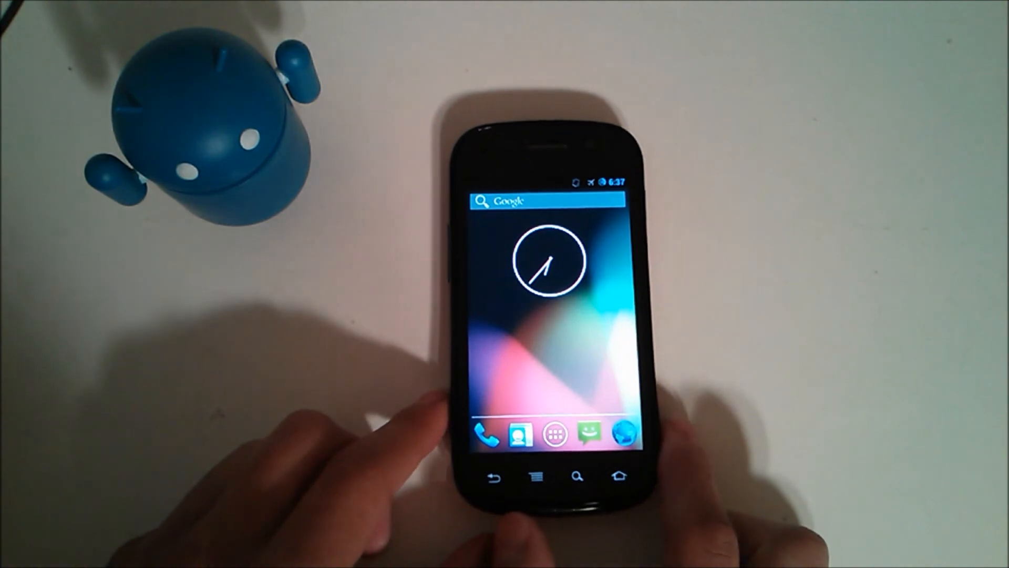